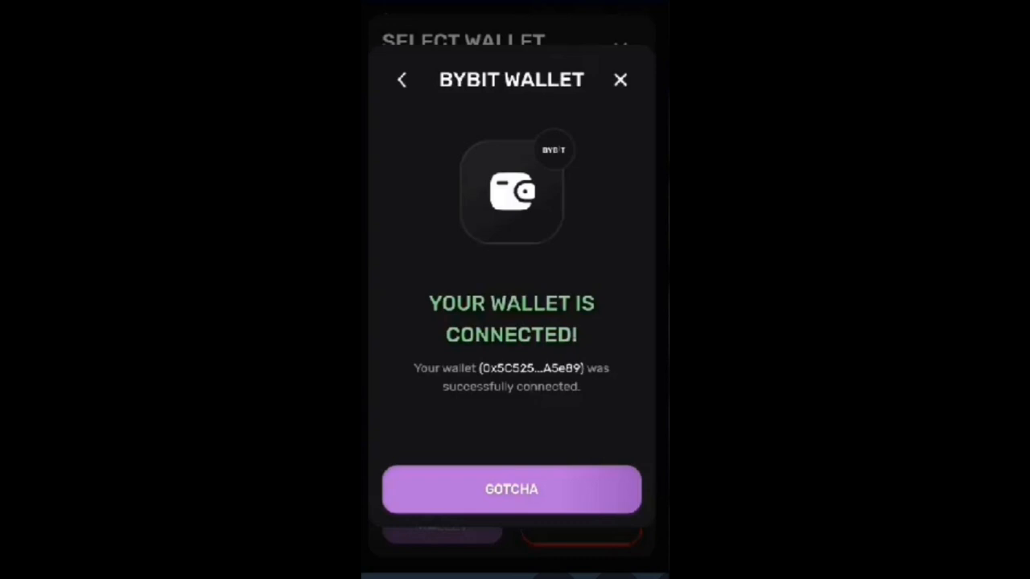
# Dismiss the 'Your wallet is connected' confirmation with GOTCHA
pyautogui.click(511, 489)
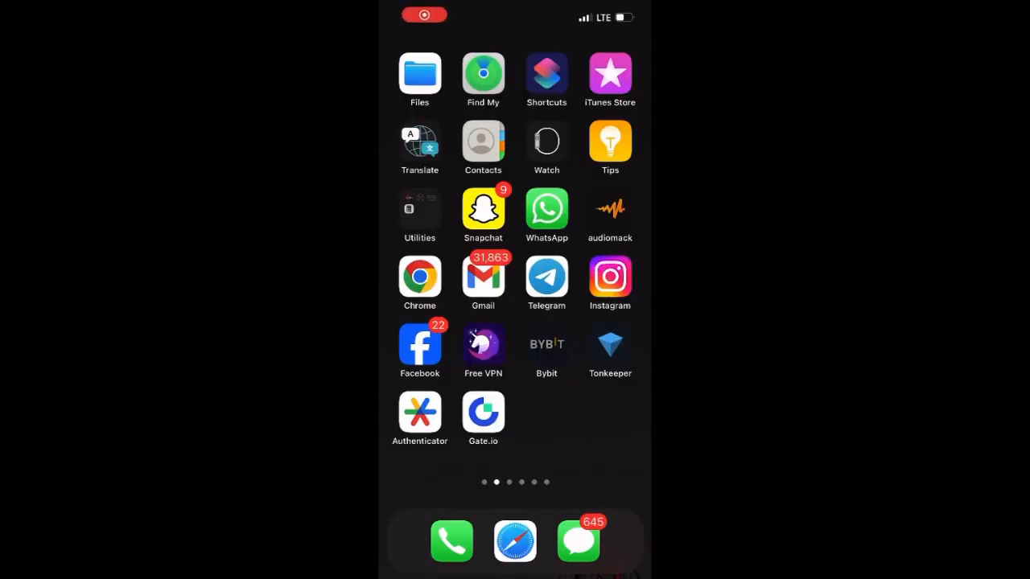
# Launch Bybit, switch to the WEB3 side and ready the DApps search/URL field
pyautogui.click(547, 344)
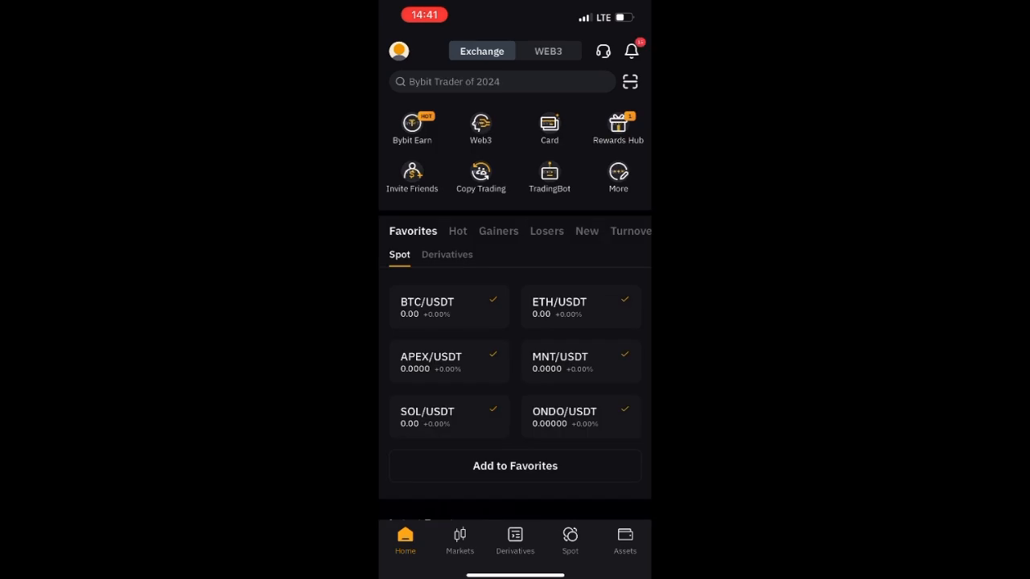
pyautogui.click(547, 50)
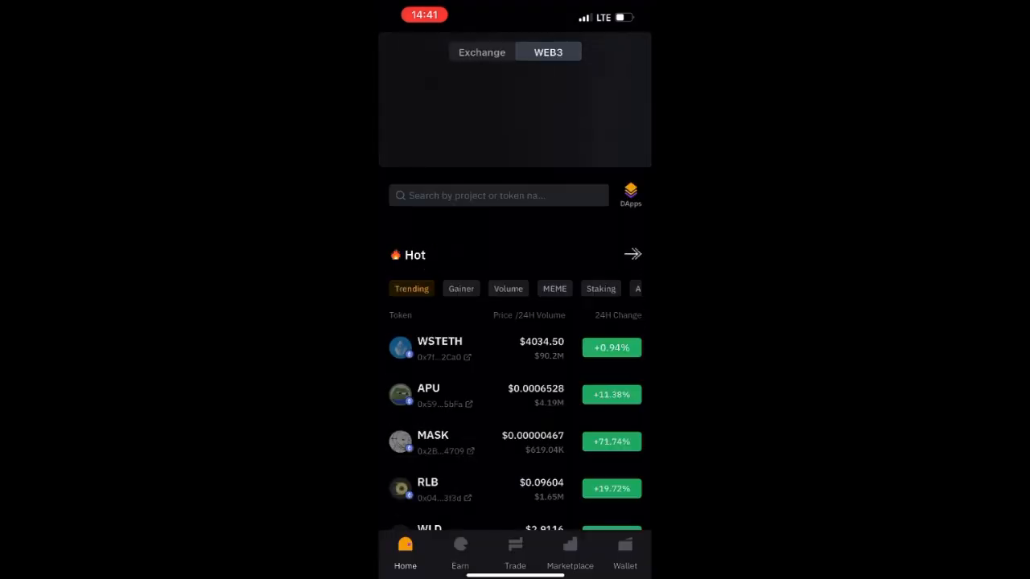
pyautogui.click(631, 195)
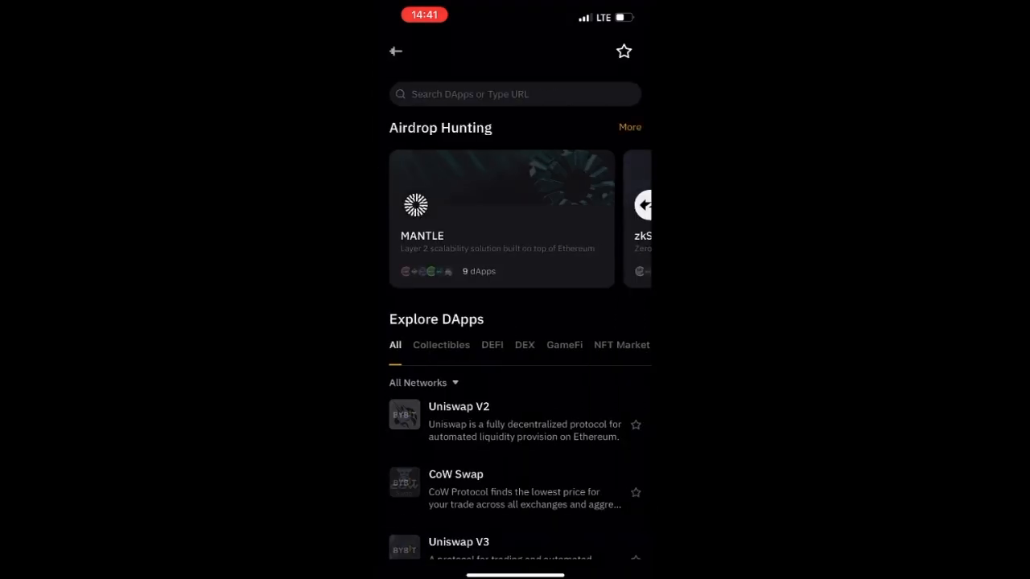
pyautogui.click(515, 93)
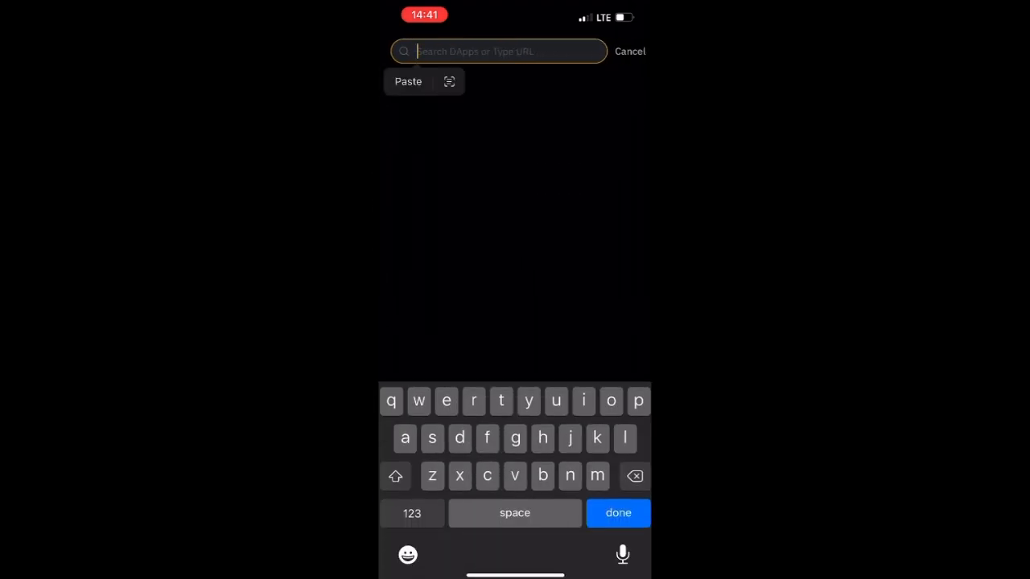
# Paste the Pixelverse dashboard URL to load it, close the page and return to the Web3 home
pyautogui.click(408, 80)
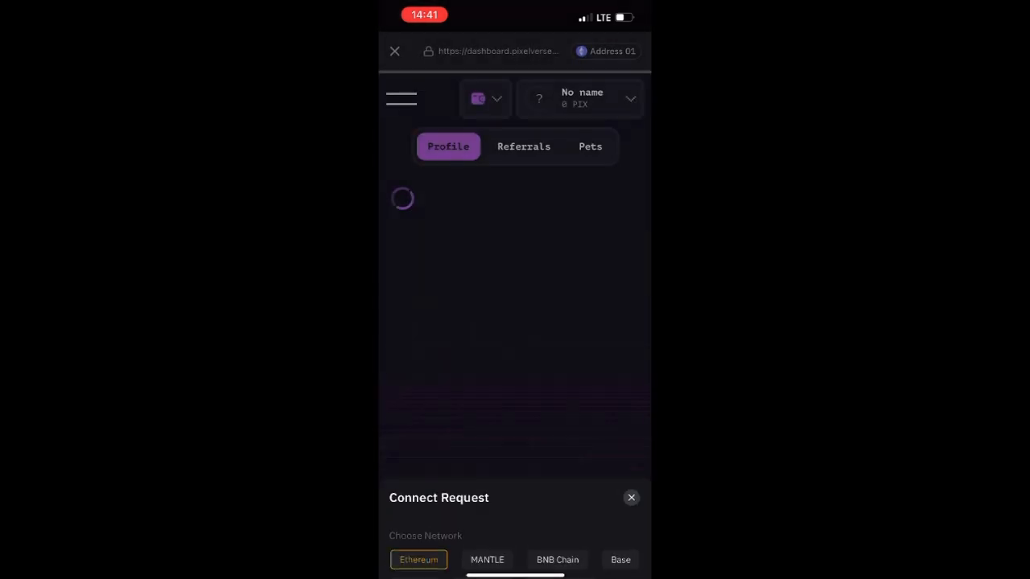
pyautogui.click(631, 497)
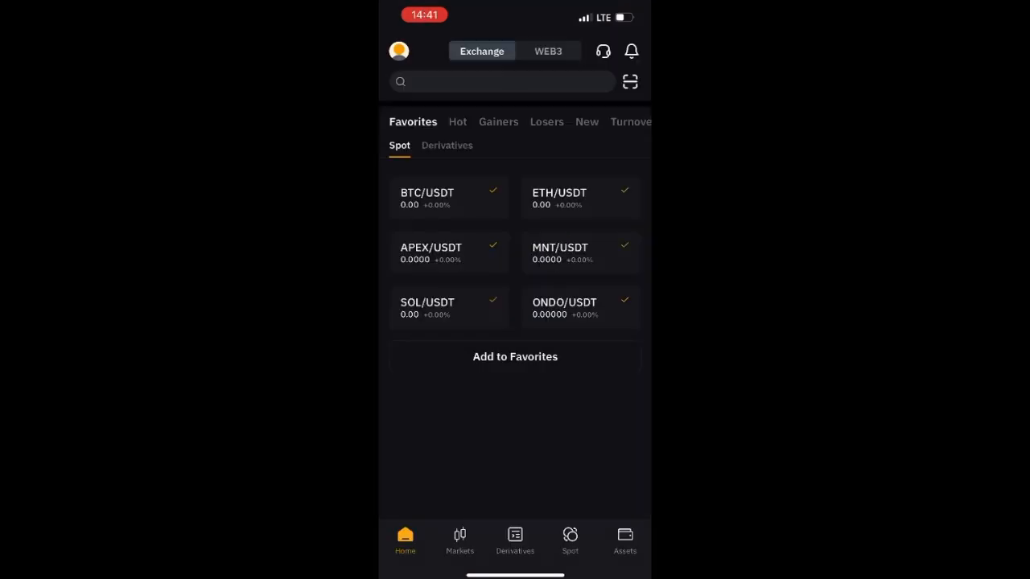
pyautogui.click(547, 50)
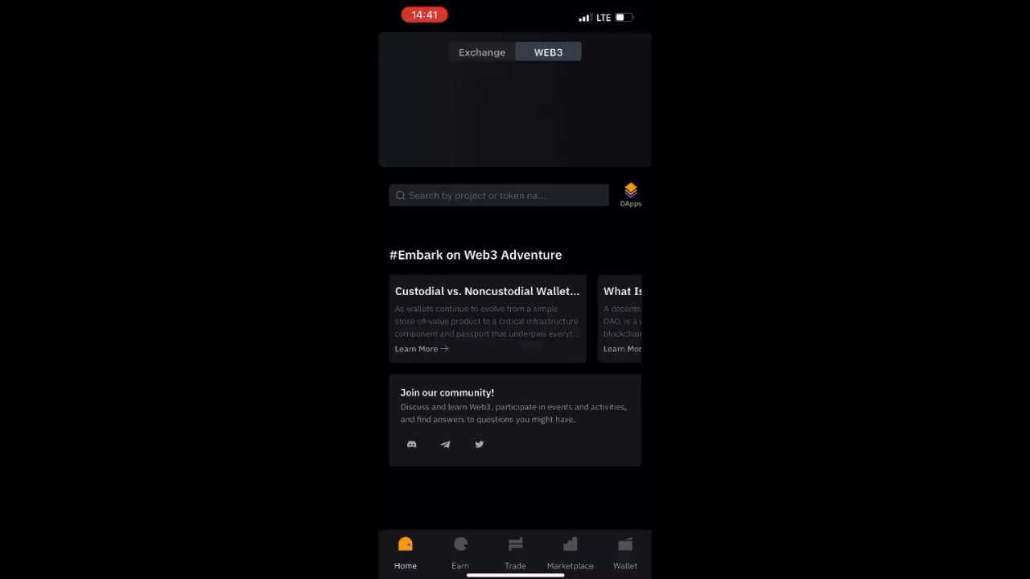